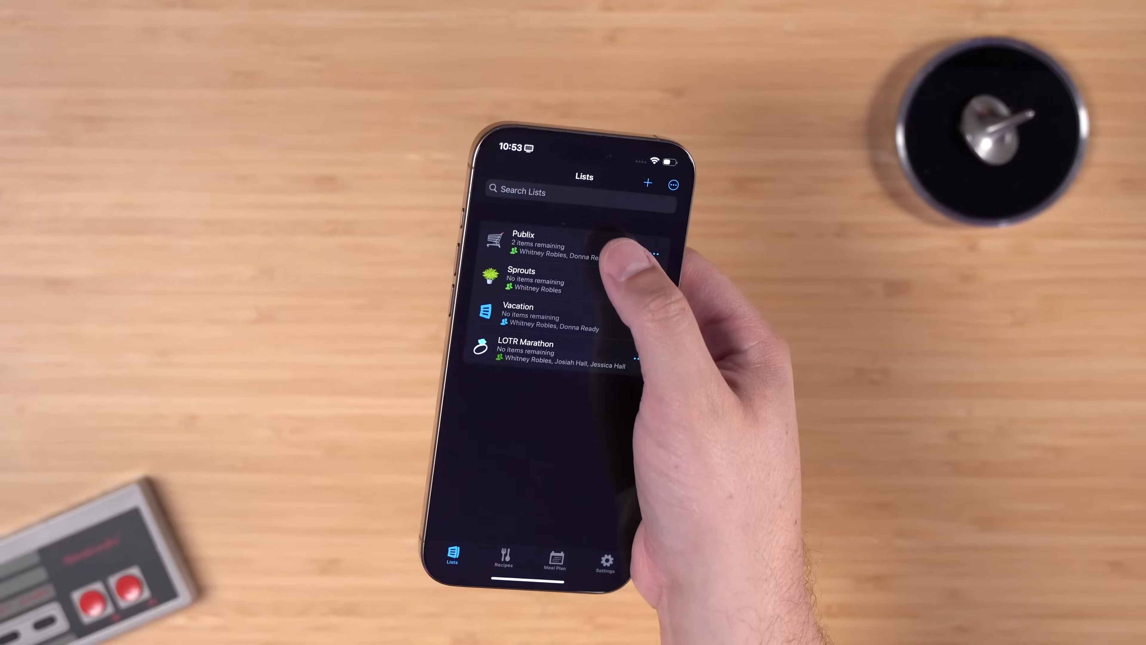
# Open the Publix list showing two remaining items under Breakfast & Cereal and Beverages.
pyautogui.click(570, 248)
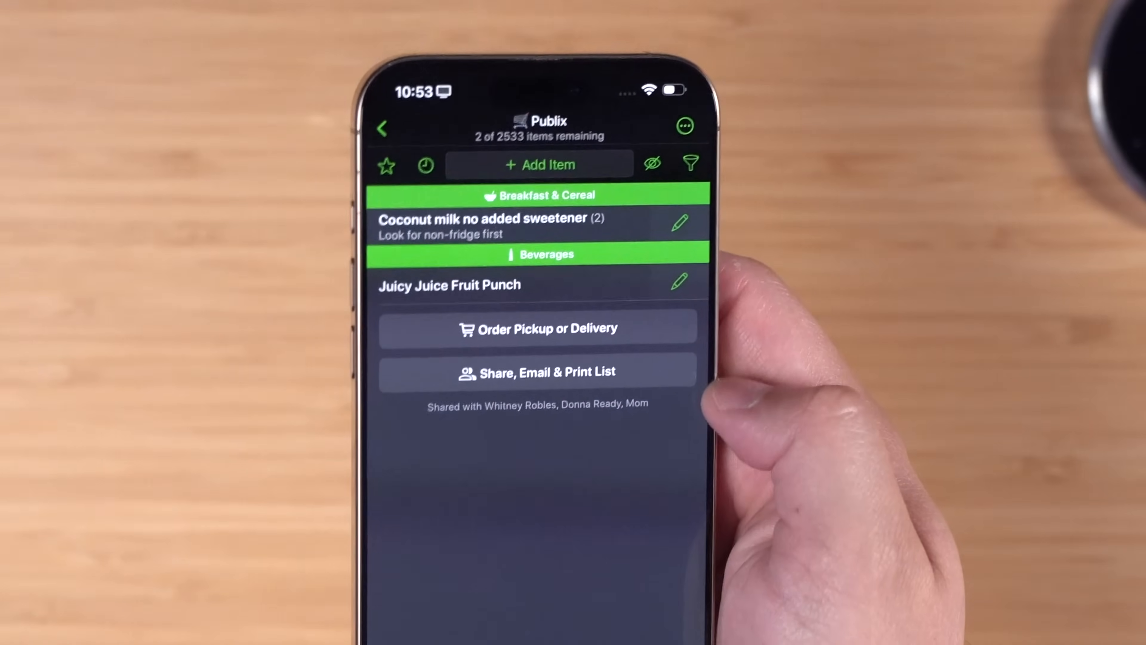